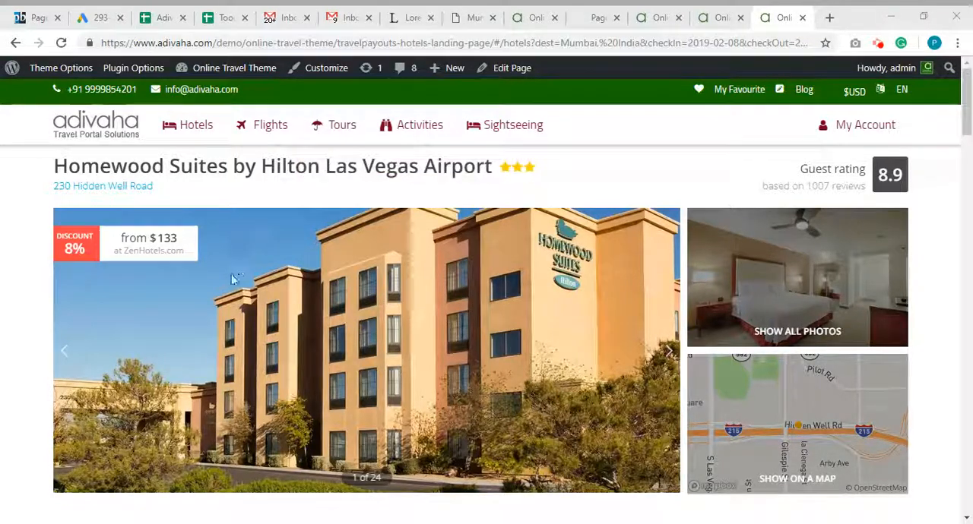
- Start a new blank page from the admin toolbar's + New menu
{"action": "scroll", "scroll_direction": "down", "scroll_amount": 3}
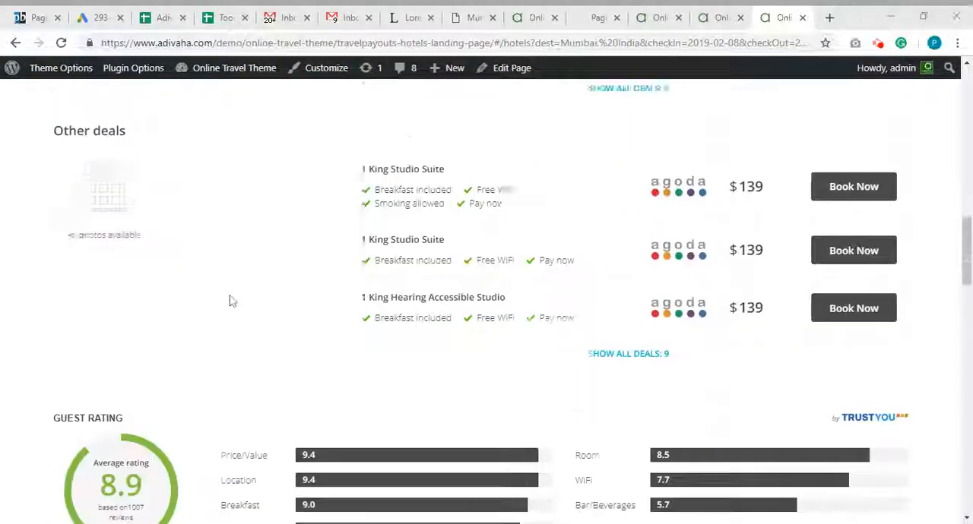
{"action": "scroll", "scroll_direction": "down", "scroll_amount": 3}
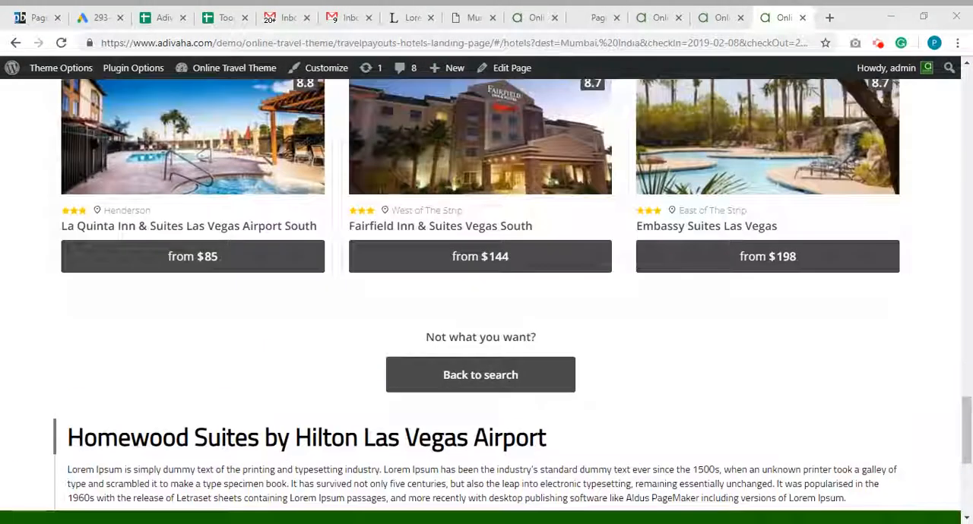
{"action": "scroll", "scroll_direction": "down", "scroll_amount": 3}
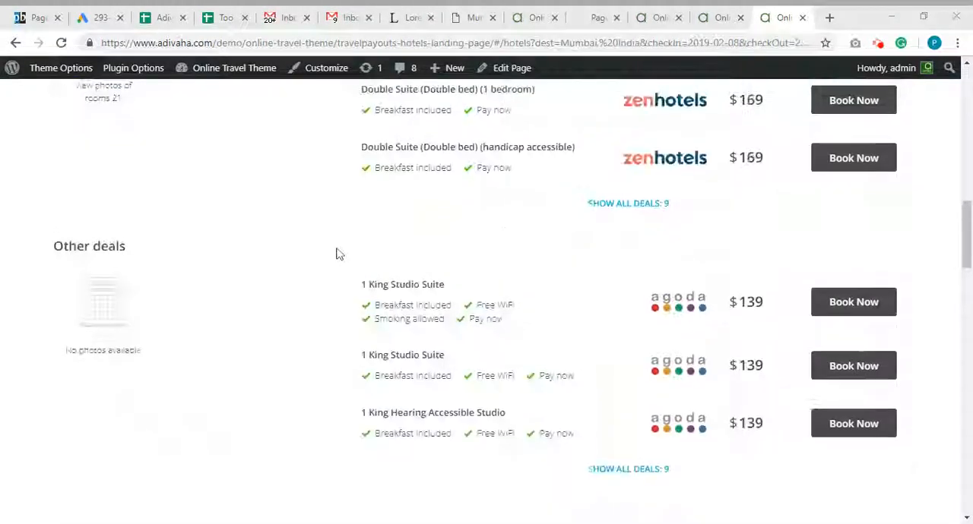
{"action": "left_click", "coordinate": [453, 67]}
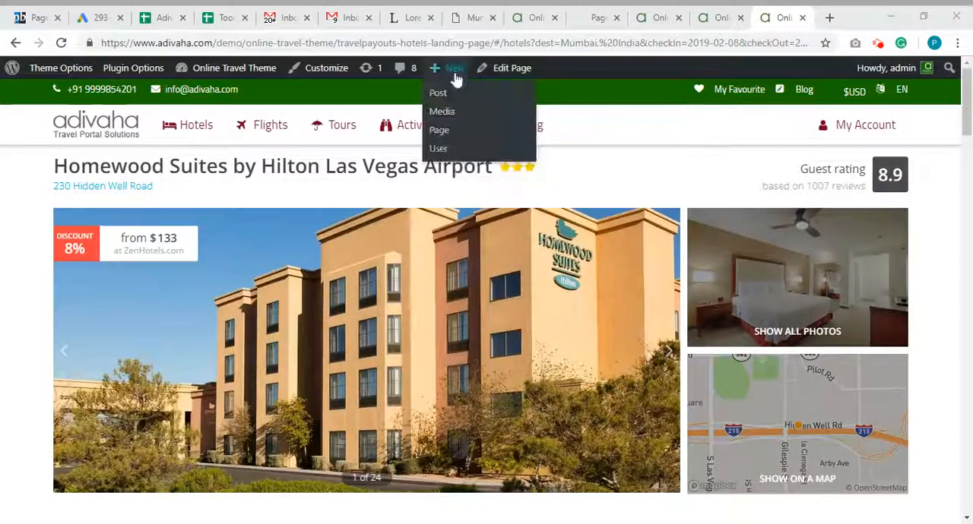
{"action": "left_click", "coordinate": [438, 131]}
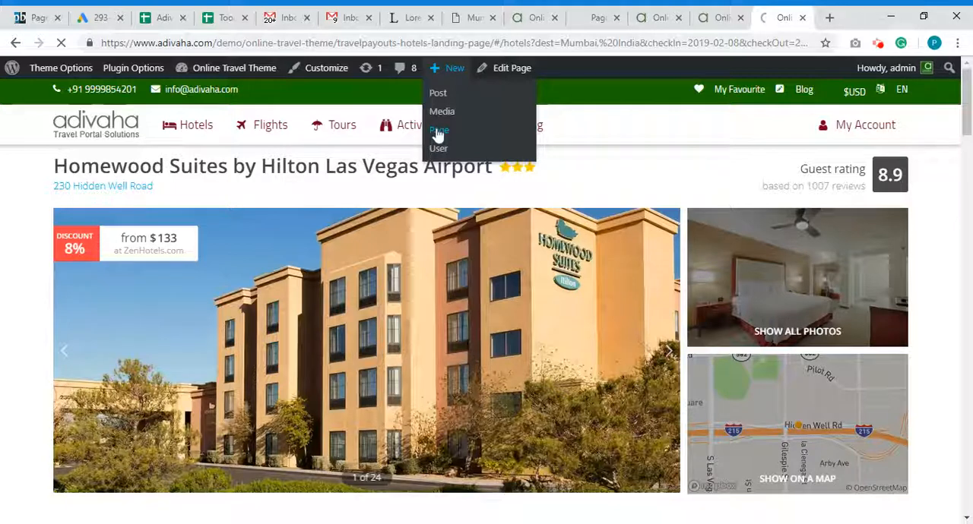
{"action": "left_click", "coordinate": [438, 130]}
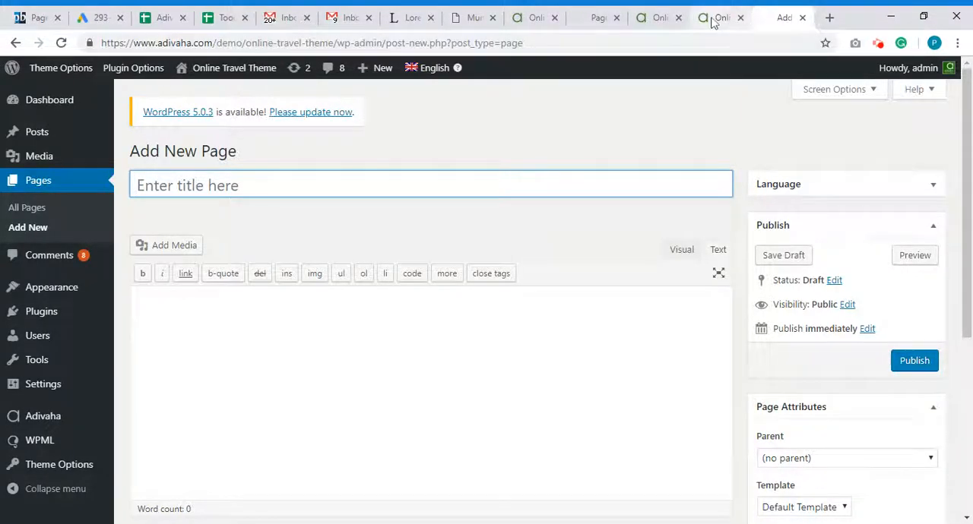
{"action": "left_click", "coordinate": [717, 17]}
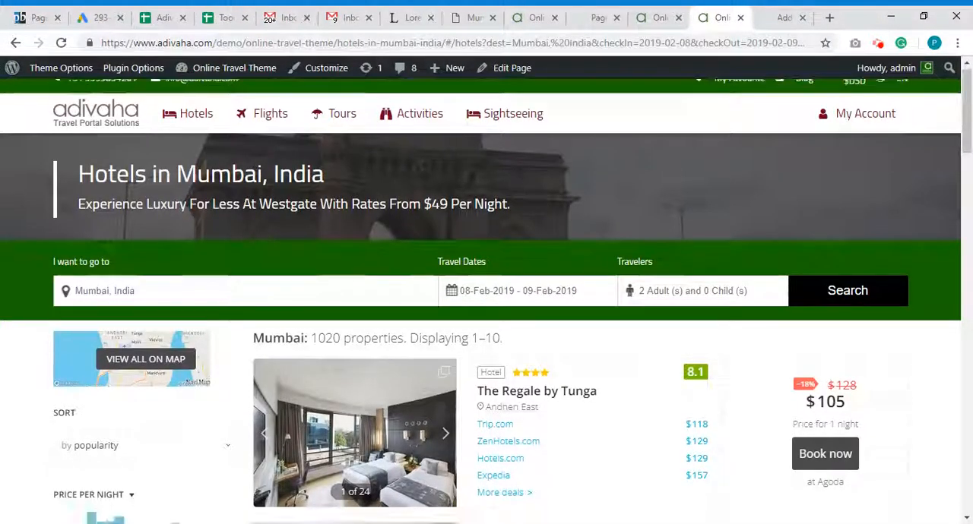
{"action": "scroll", "scroll_direction": "down", "scroll_amount": 3}
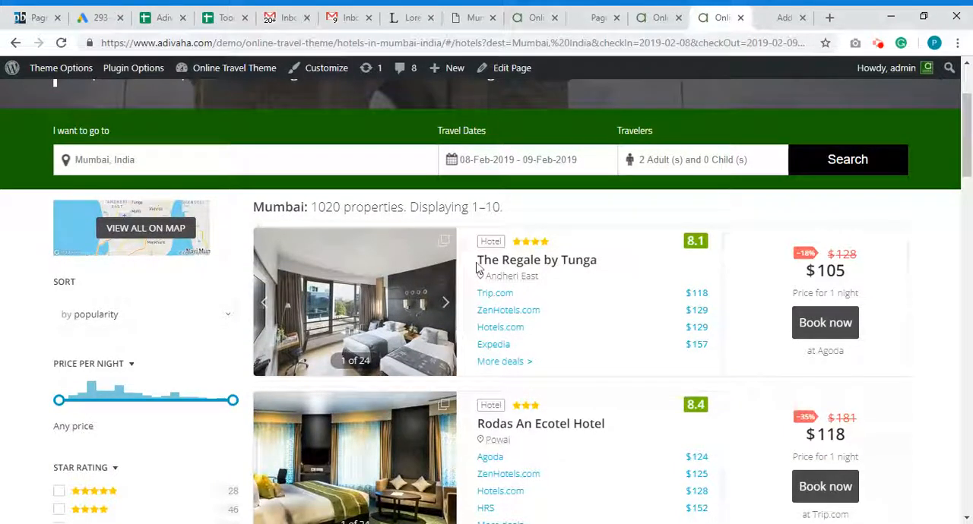
{"action": "mouse_move", "coordinate": [536, 260]}
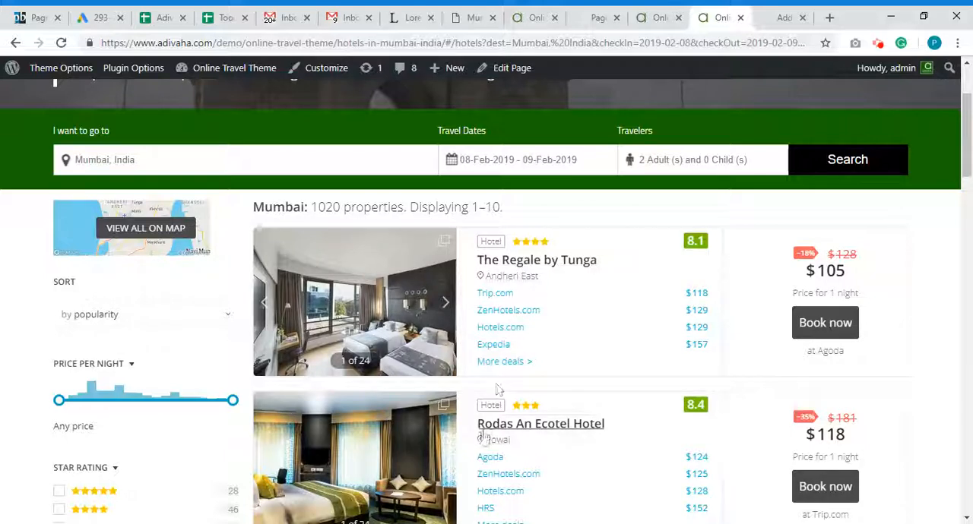
{"action": "scroll", "scroll_direction": "down", "scroll_amount": 3}
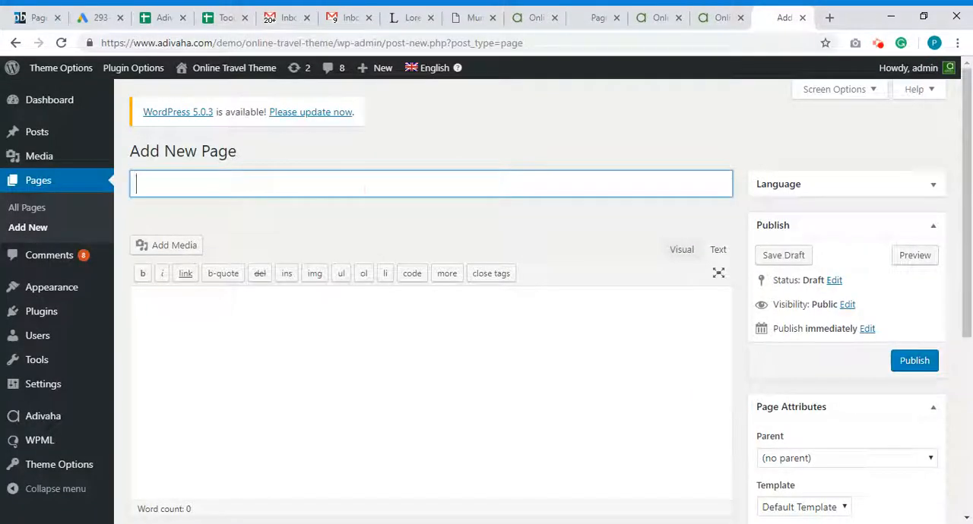
- Title the page 'Hotel Kohinoor Continental', trimming the pasted extra text, and publish it
{"action": "type", "text": "Hotel Kohinoor Continental,Airport Andheri East ZenHotels.com149 More deals"}
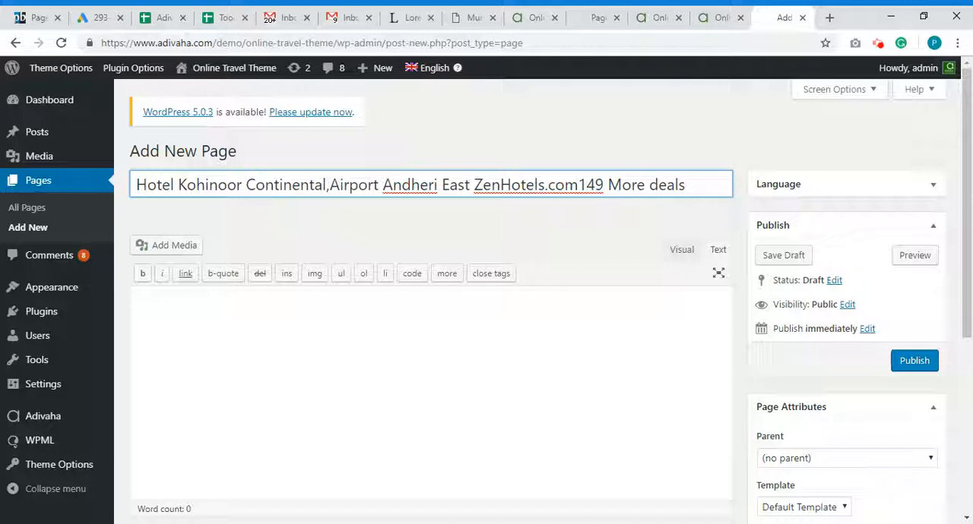
{"action": "left_click_drag", "start_coordinate": [329, 185], "coordinate": [684, 186]}
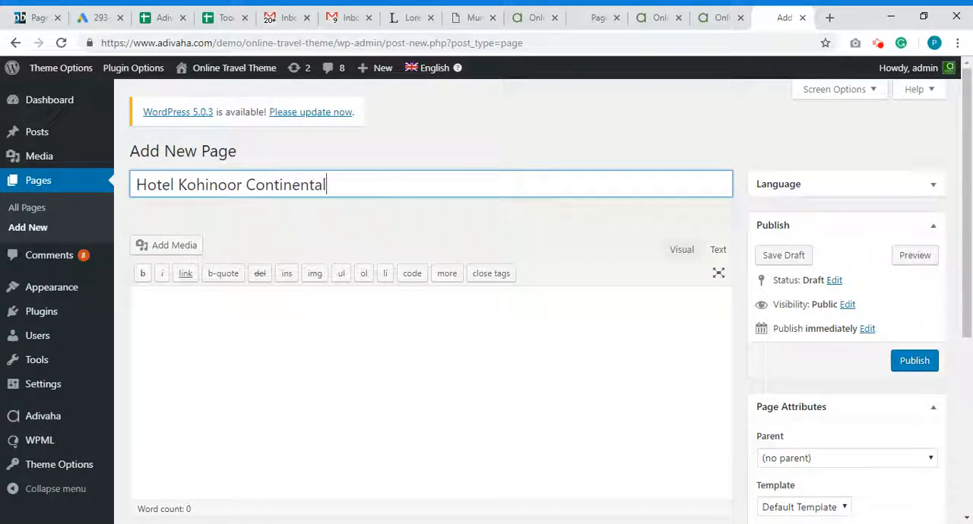
{"action": "left_click", "coordinate": [915, 360]}
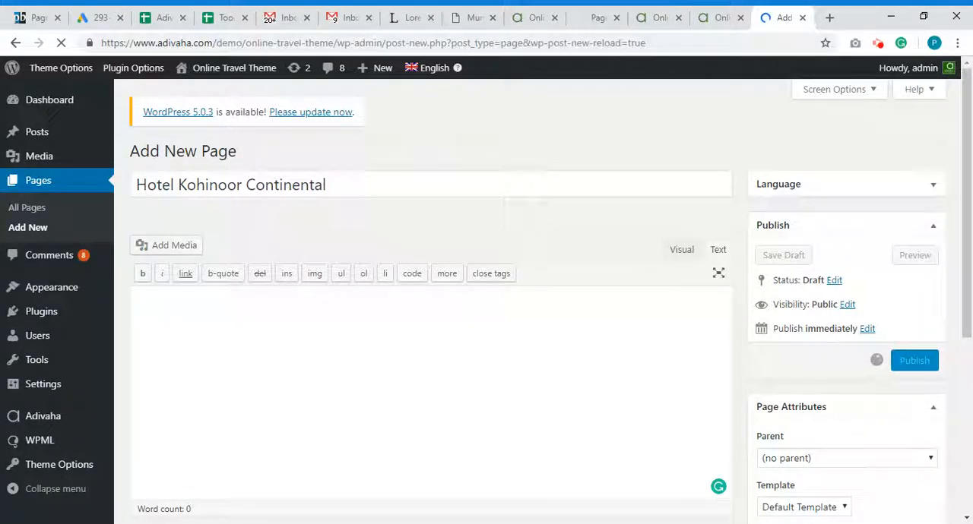
{"action": "left_click", "coordinate": [914, 360]}
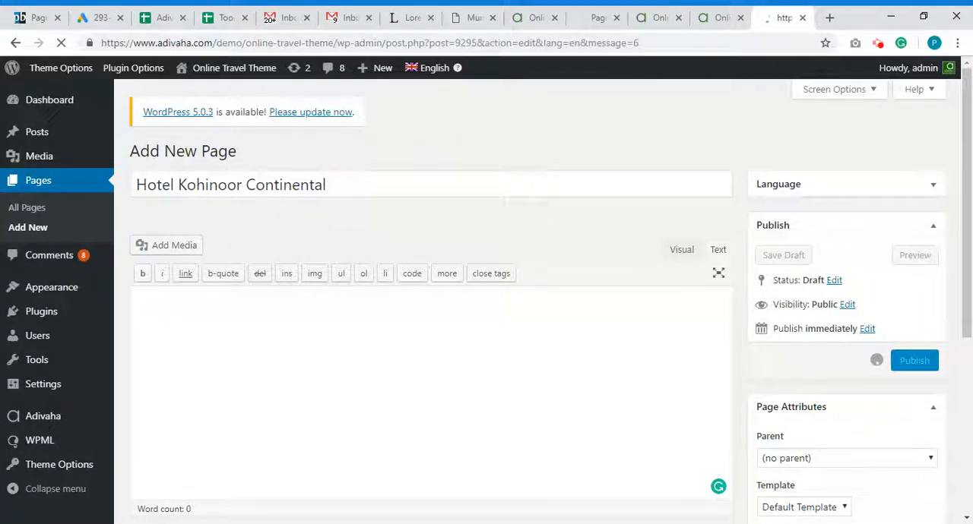
{"action": "left_click", "coordinate": [913, 361]}
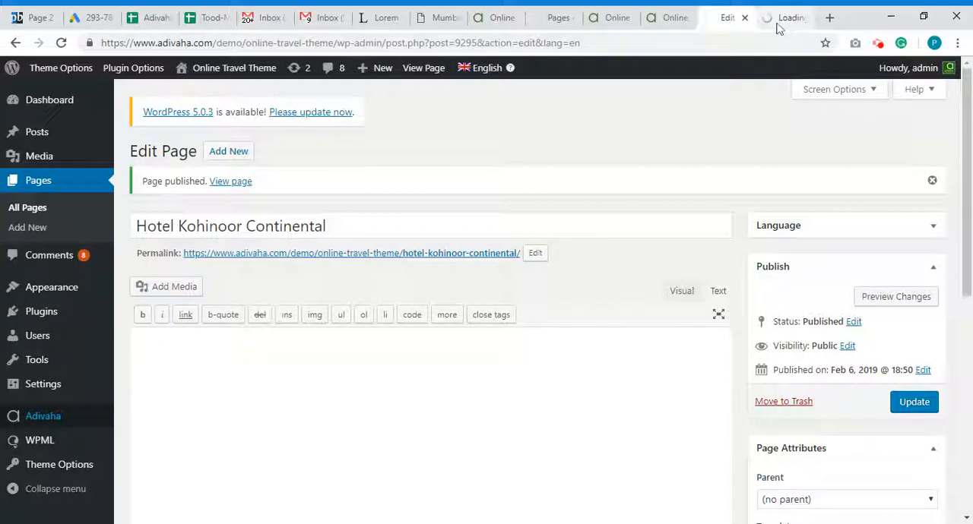
- Paste [adivaha_TP_Hotels_Landing_Page hotelid="276540"] into the page body after checking the Adivaha settings
{"action": "left_click", "coordinate": [42, 365]}
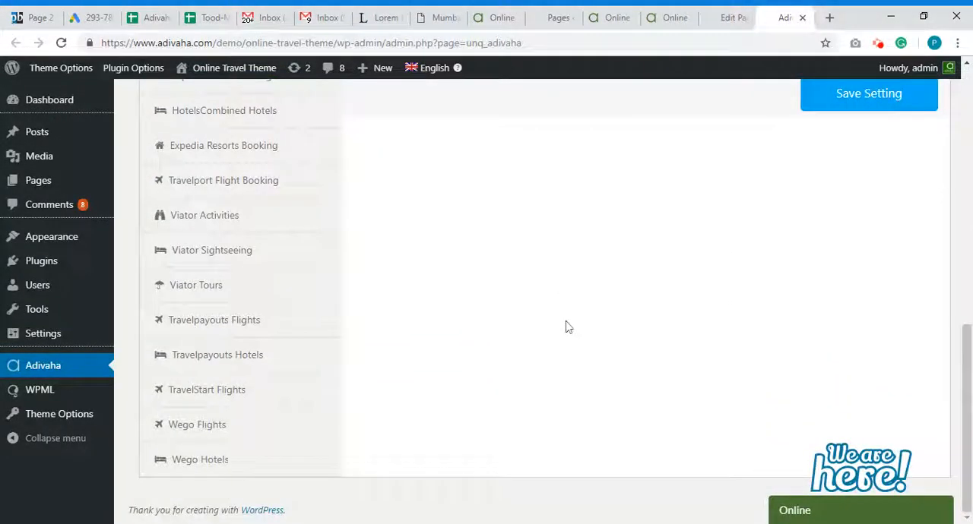
{"action": "left_click", "coordinate": [215, 356]}
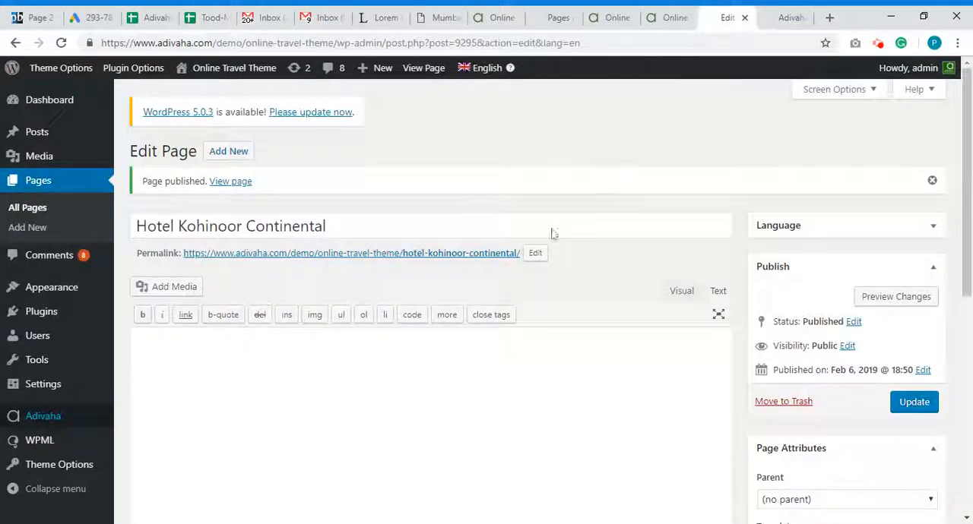
{"action": "left_click", "coordinate": [264, 340]}
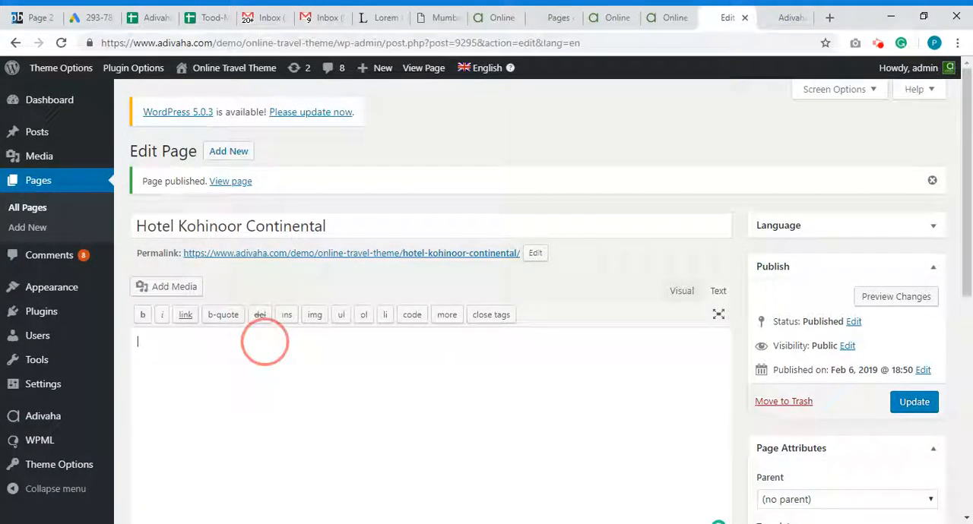
{"action": "type", "text": "[adivaha_TP_Hotels_Landing_Page hotelid=\"276540\"]"}
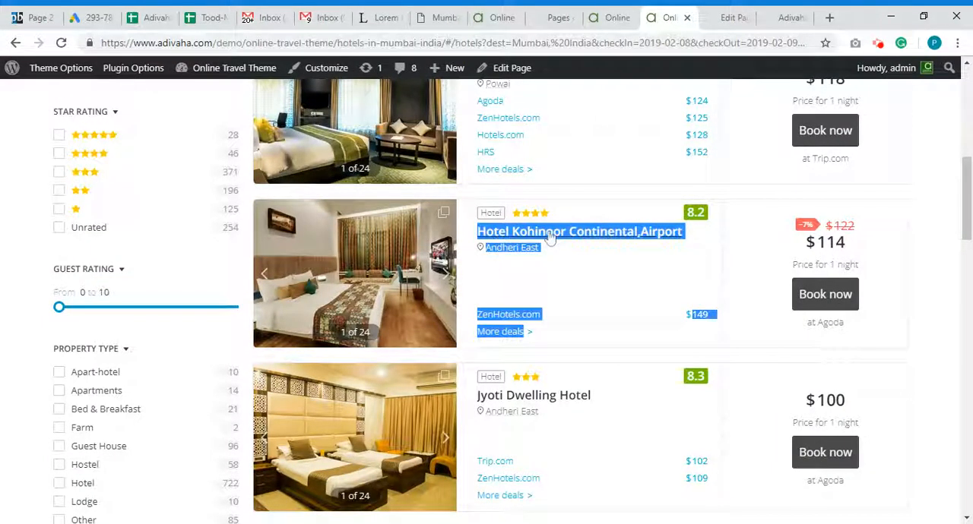
- View the Hotel Kohinoor Continental, Airport detail page and select its hotel id 350179 in the address bar
{"action": "left_click", "coordinate": [580, 231]}
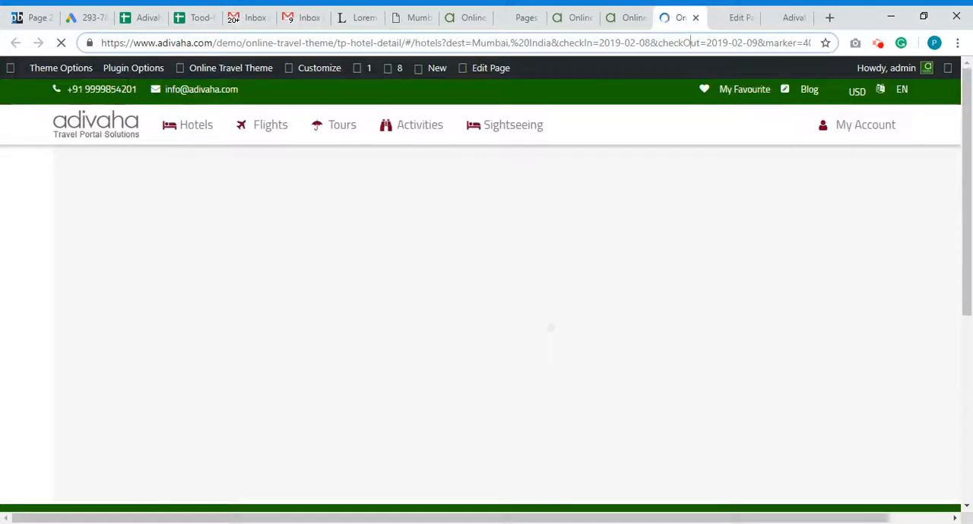
{"action": "left_click", "coordinate": [456, 42]}
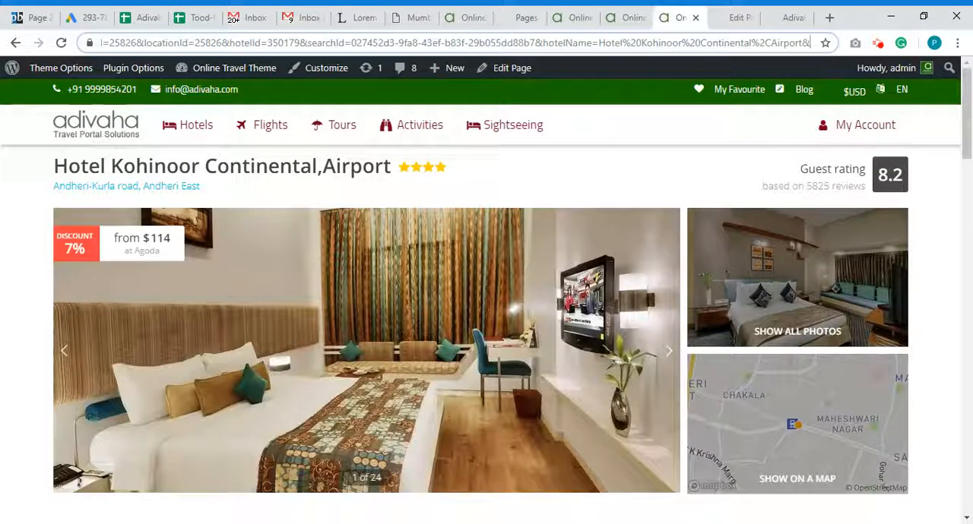
{"action": "double_click", "coordinate": [453, 42]}
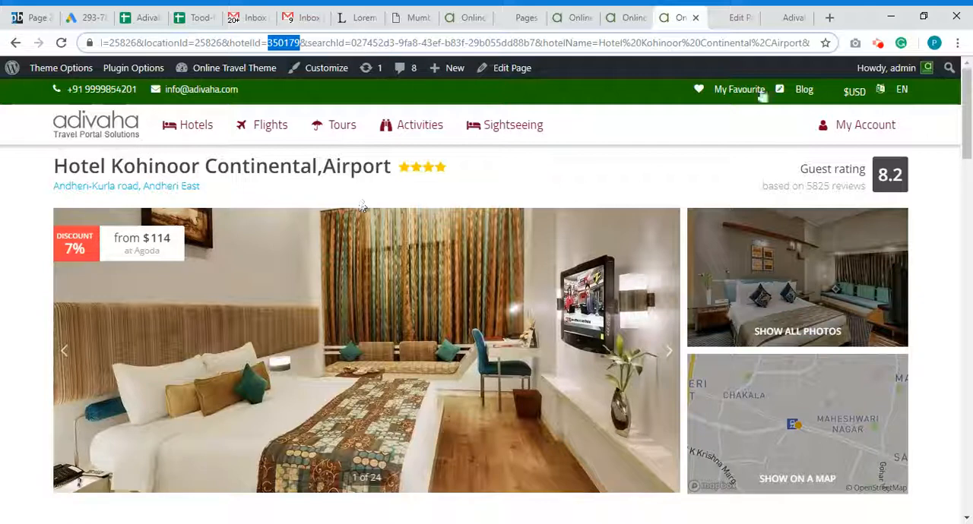
{"action": "mouse_move", "coordinate": [722, 23]}
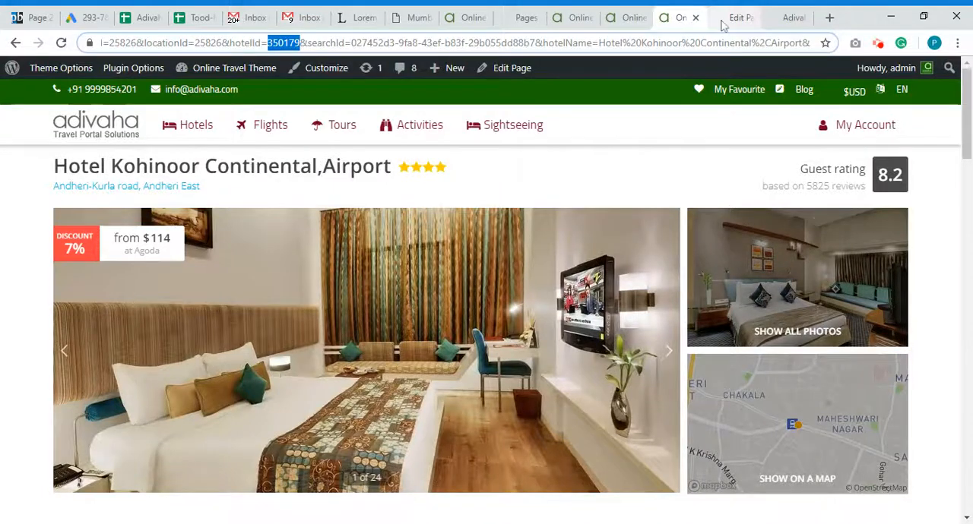
- Replace the shortcode's hotelid with 350179 and update the page
{"action": "left_click", "coordinate": [732, 16]}
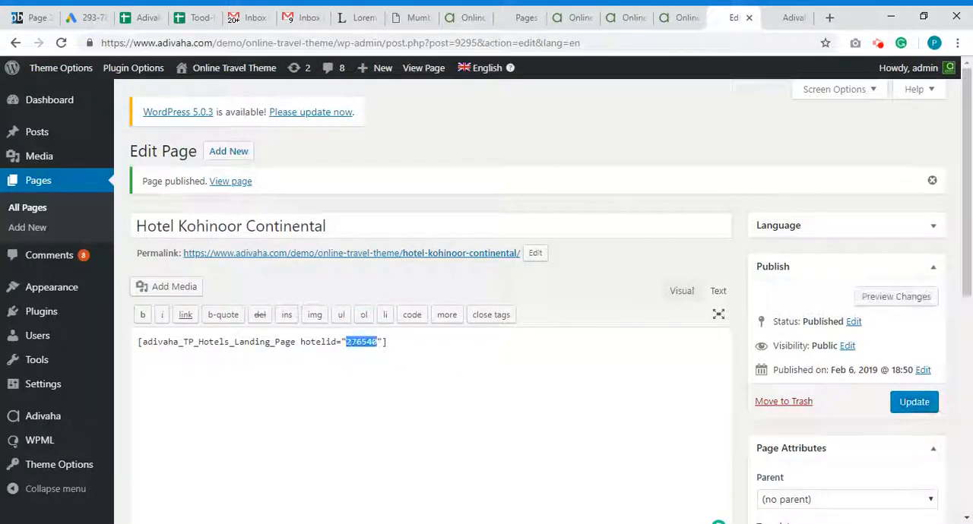
{"action": "type", "text": "350179"}
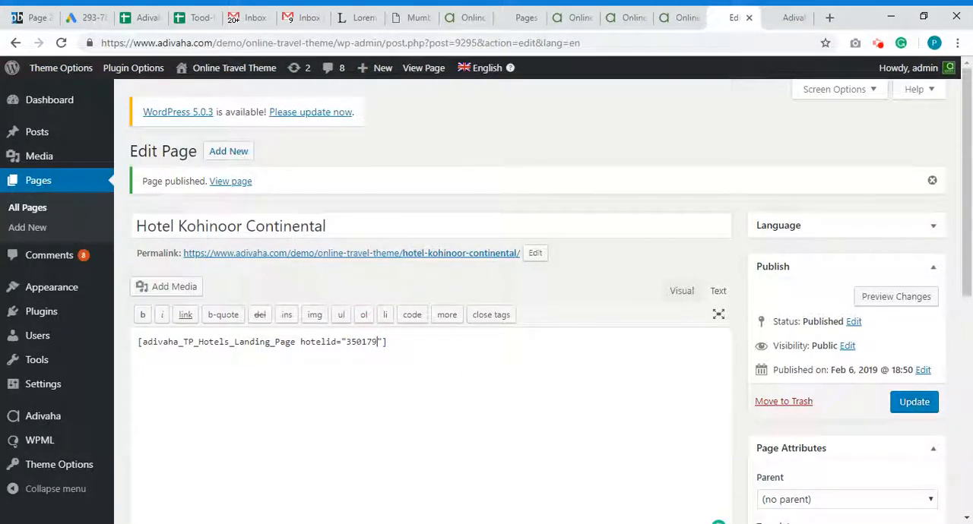
{"action": "left_click", "coordinate": [913, 401]}
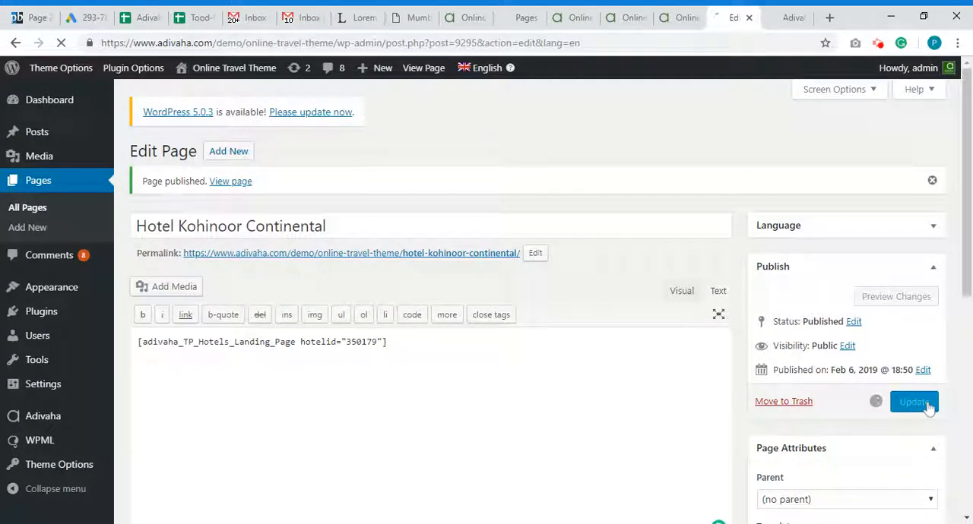
{"action": "left_click", "coordinate": [913, 401]}
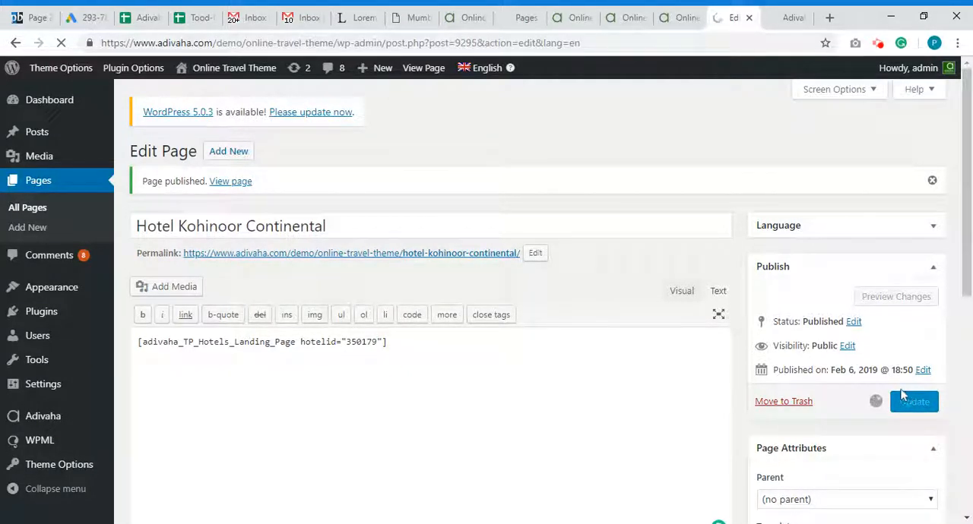
{"action": "left_click", "coordinate": [912, 401]}
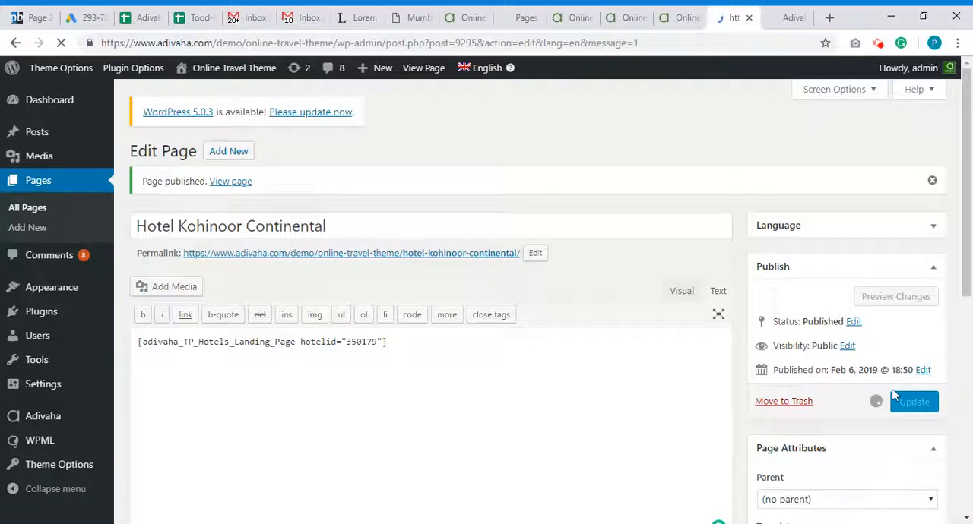
{"action": "left_click", "coordinate": [912, 402]}
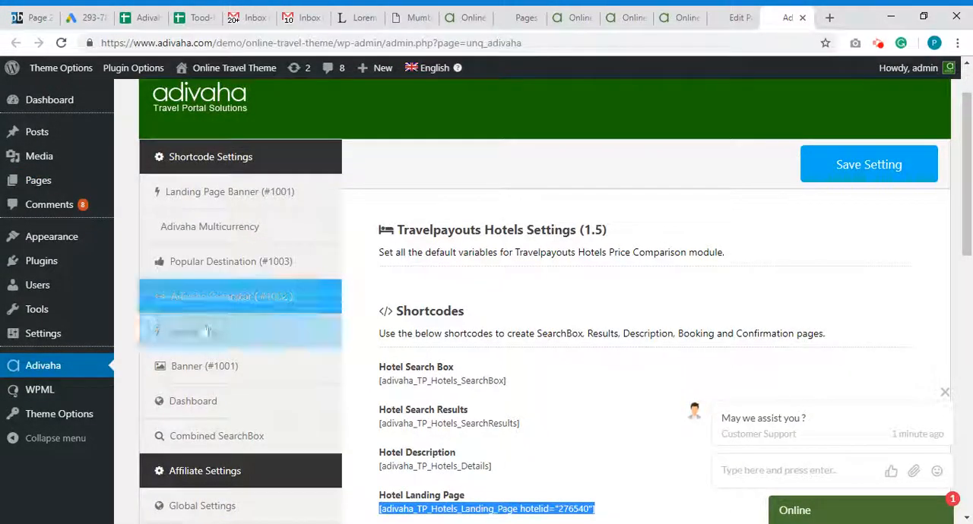
- Add an [adivaha_section_max] block below the landing shortcode with empty <h1> and <p> tags
{"action": "left_click", "coordinate": [191, 331]}
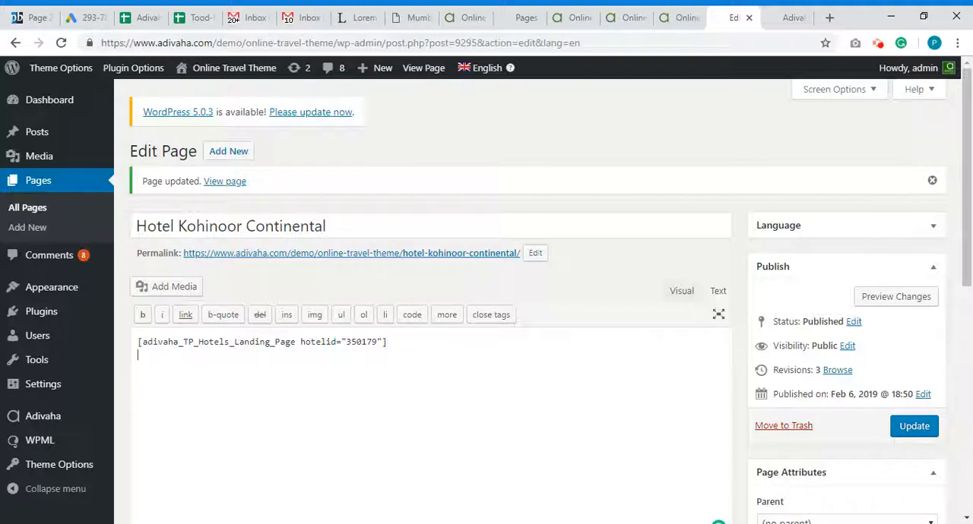
{"action": "type", "text": "[adivaha_section_max] [/adivaha_section_max]"}
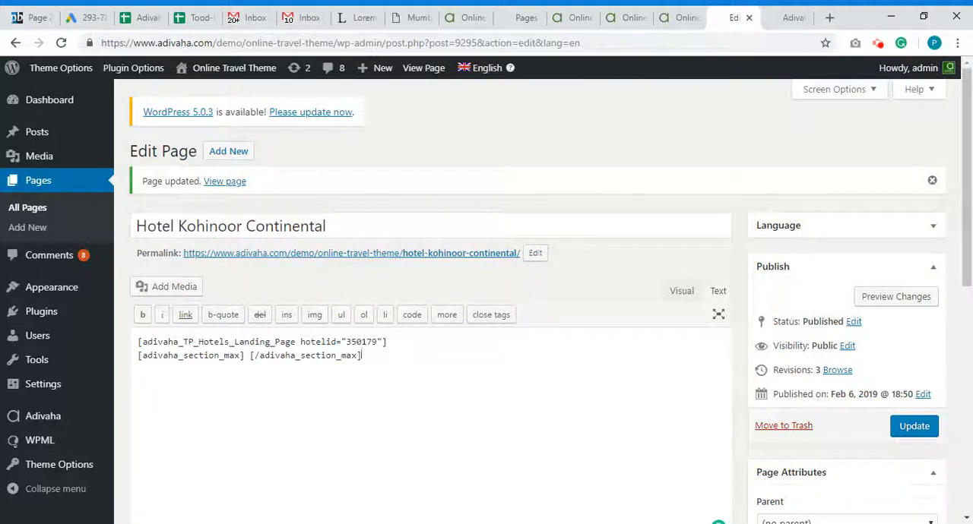
{"action": "key", "text": "Enter"}
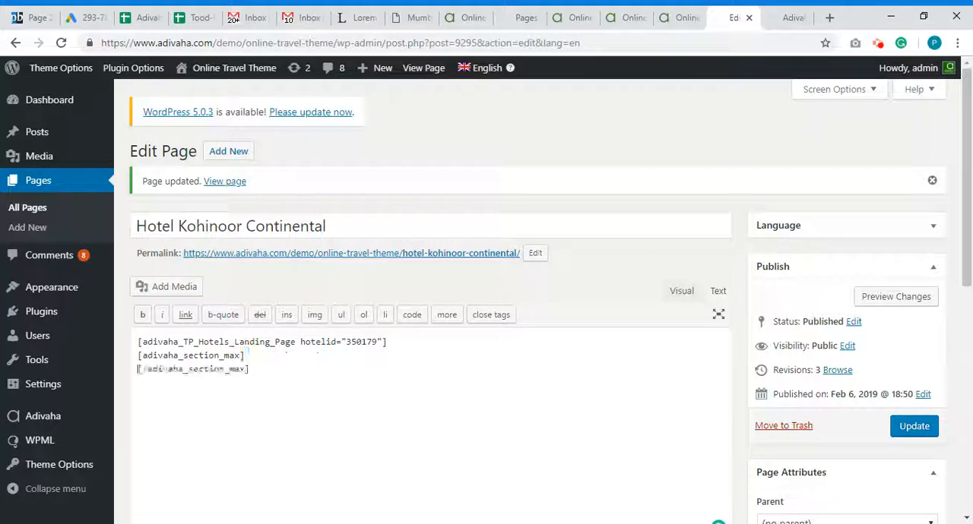
{"action": "type", "text": "<h1"}
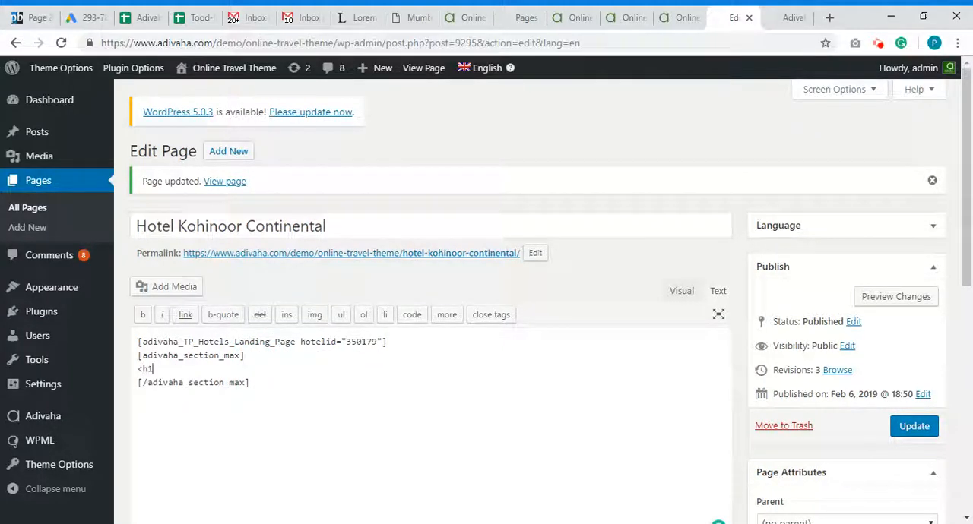
{"action": "type", "text": "></h1"}
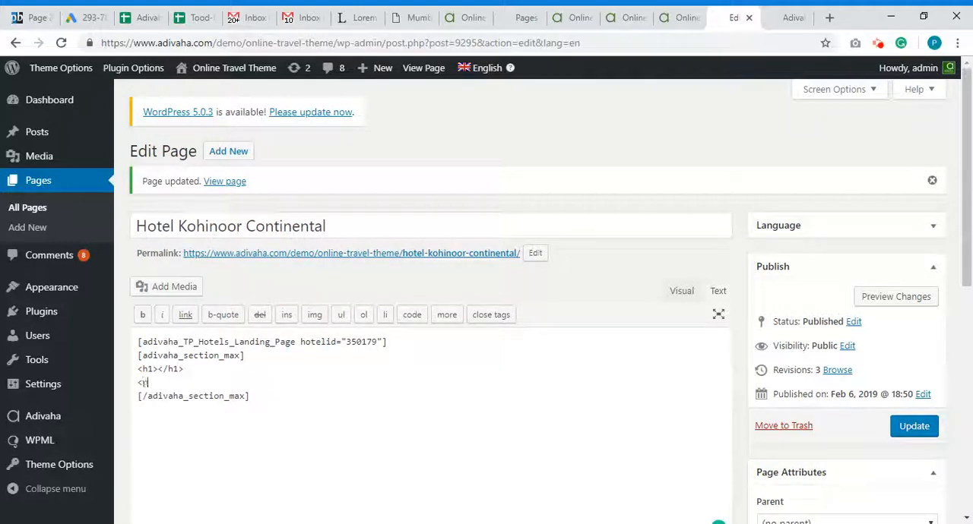
{"action": "type", "text": "></p>"}
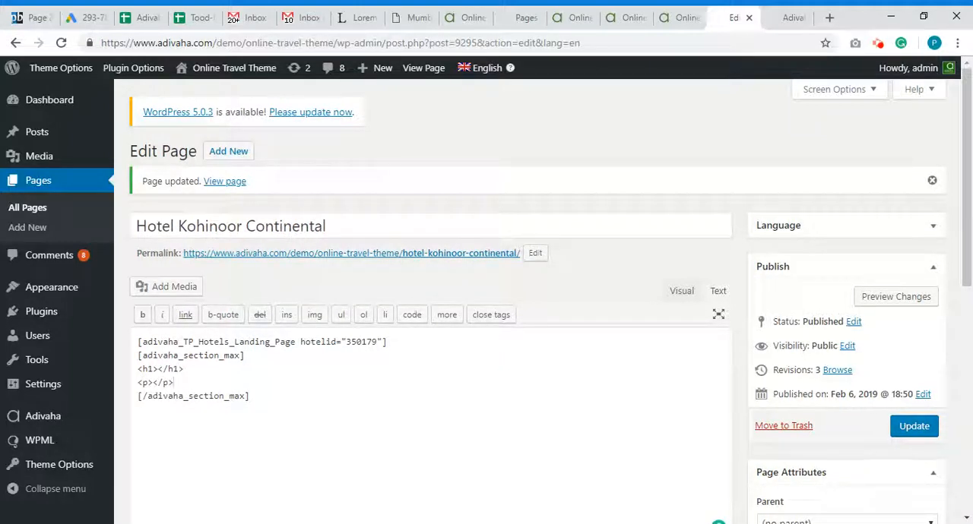
- Reuse the page title 'Hotel Kohinoor Continental' for the heading and fetch Lorem Ipsum text for the paragraph
{"action": "triple_click", "coordinate": [231, 225]}
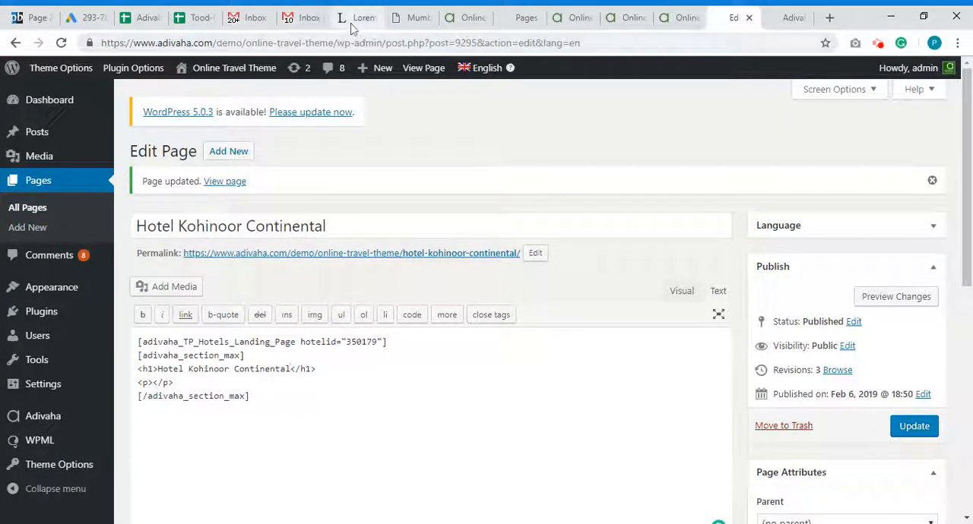
{"action": "left_click", "coordinate": [357, 19]}
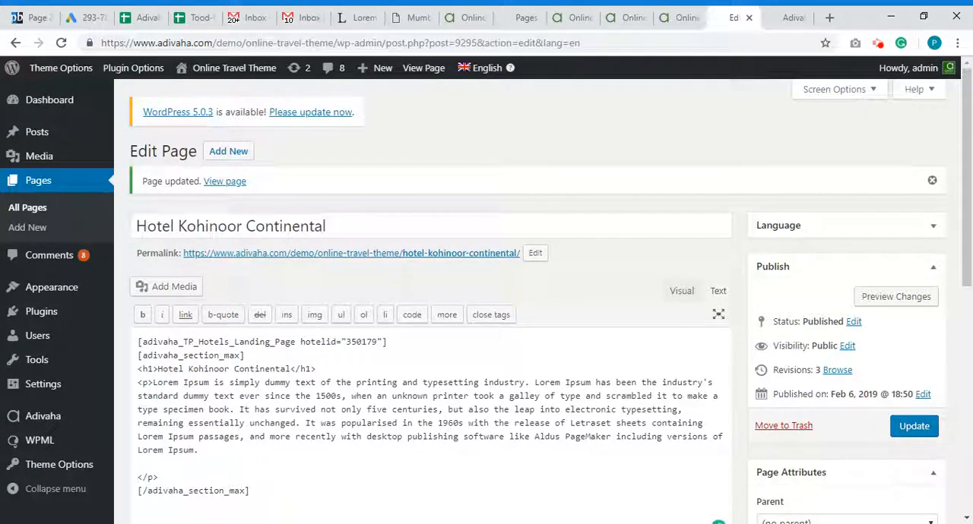
- Update the page with the new heading and tidied Lorem Ipsum paragraph
{"action": "left_click", "coordinate": [913, 426]}
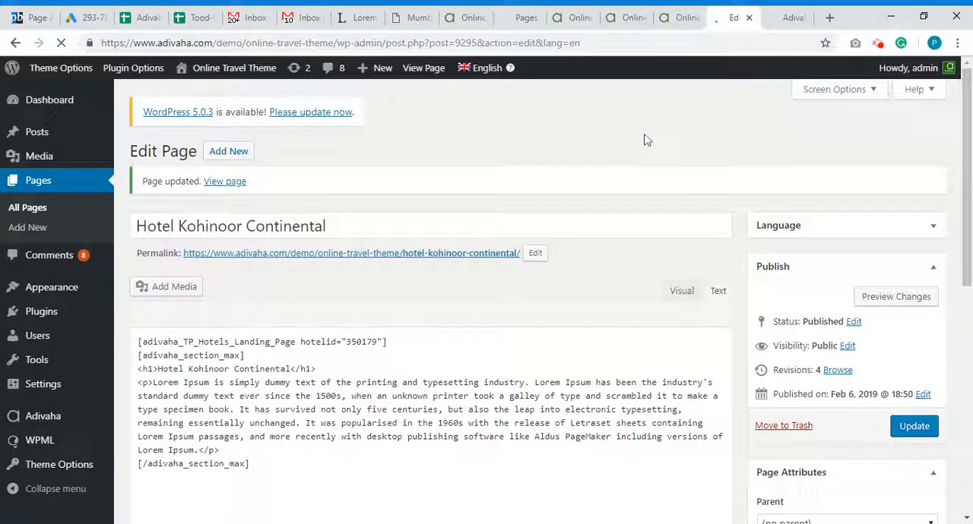
{"action": "left_click", "coordinate": [717, 290]}
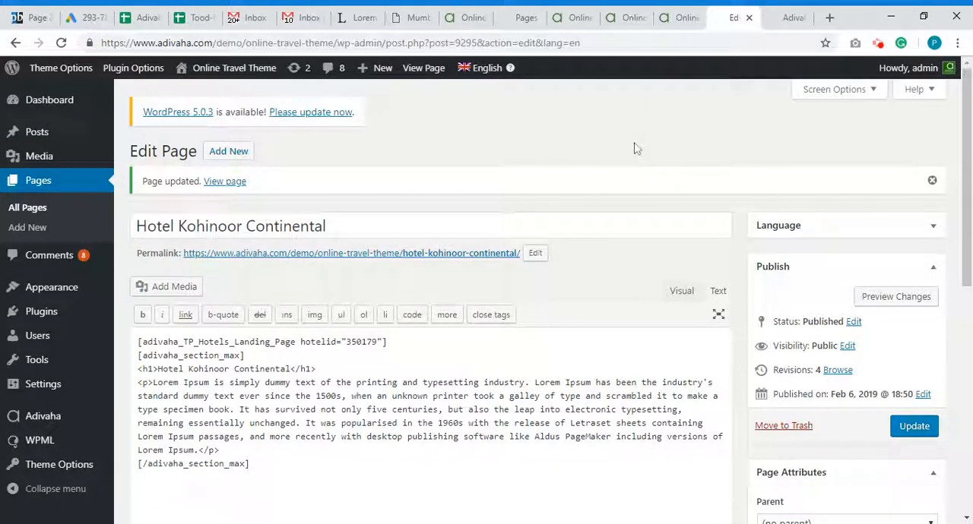
{"action": "left_click", "coordinate": [351, 252]}
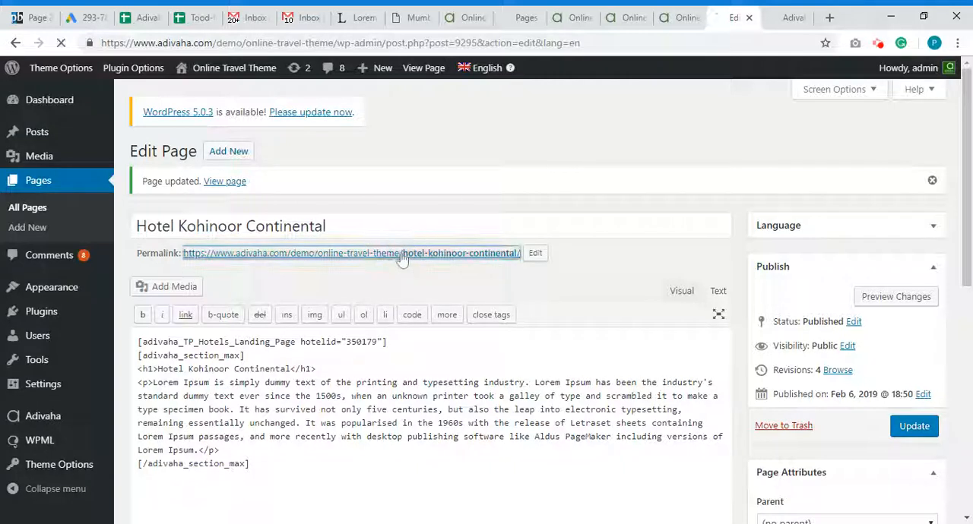
- View the live page and scroll down to the Hotel Kohinoor Continental heading and paragraph
{"action": "left_click", "coordinate": [349, 253]}
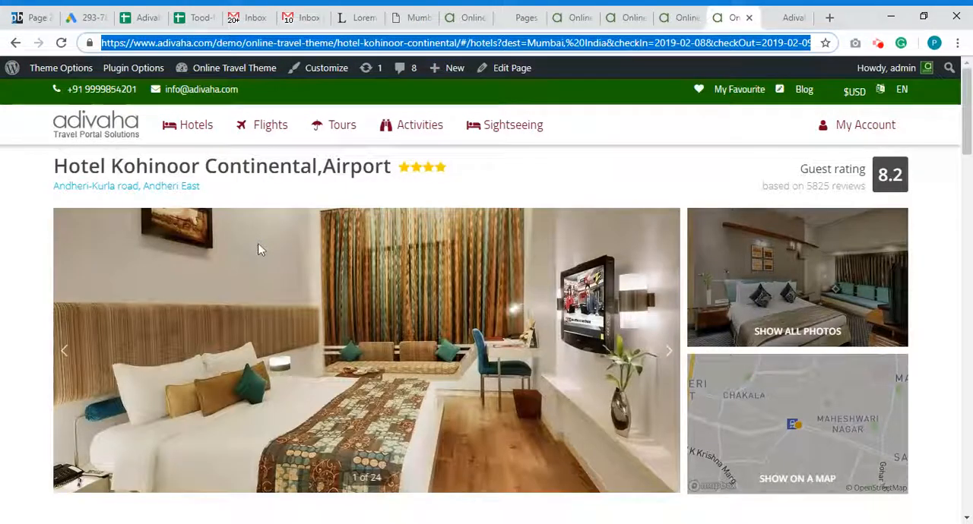
{"action": "scroll", "scroll_direction": "down", "scroll_amount": 3}
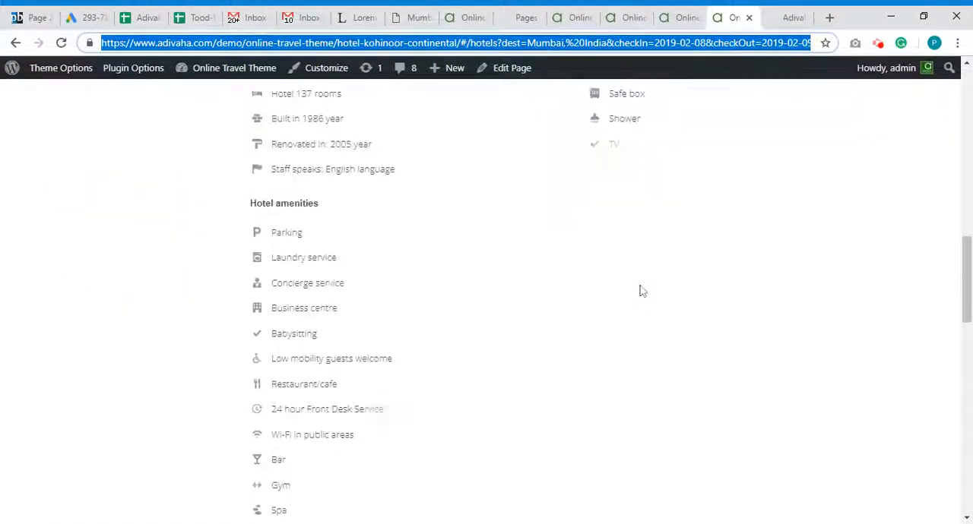
{"action": "scroll", "scroll_direction": "down", "scroll_amount": 3}
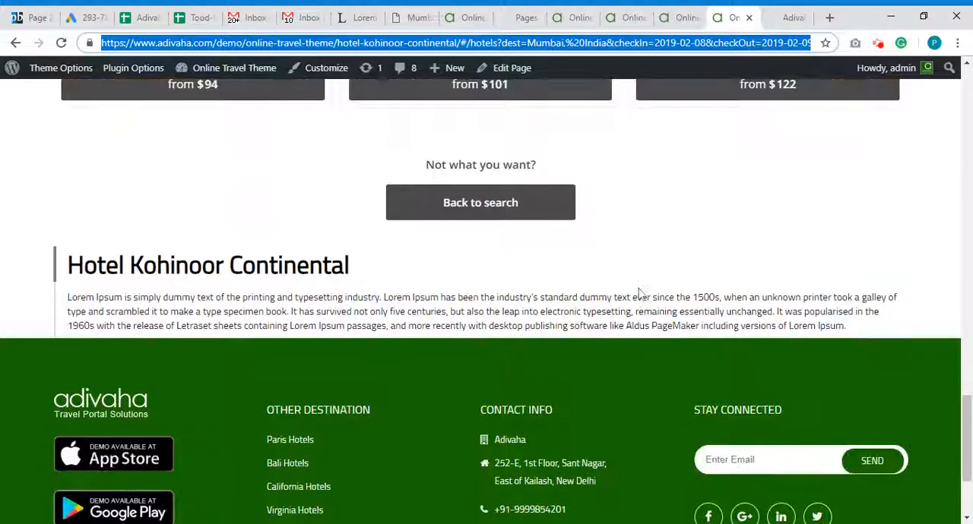